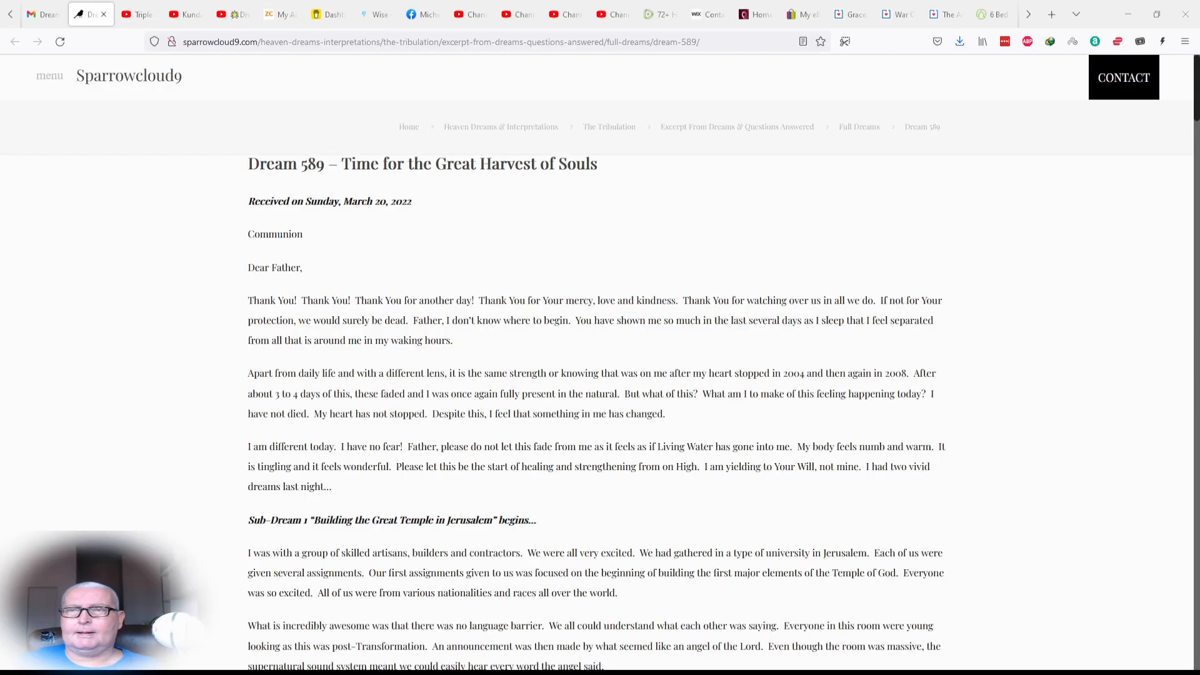
scroll(down, 3)
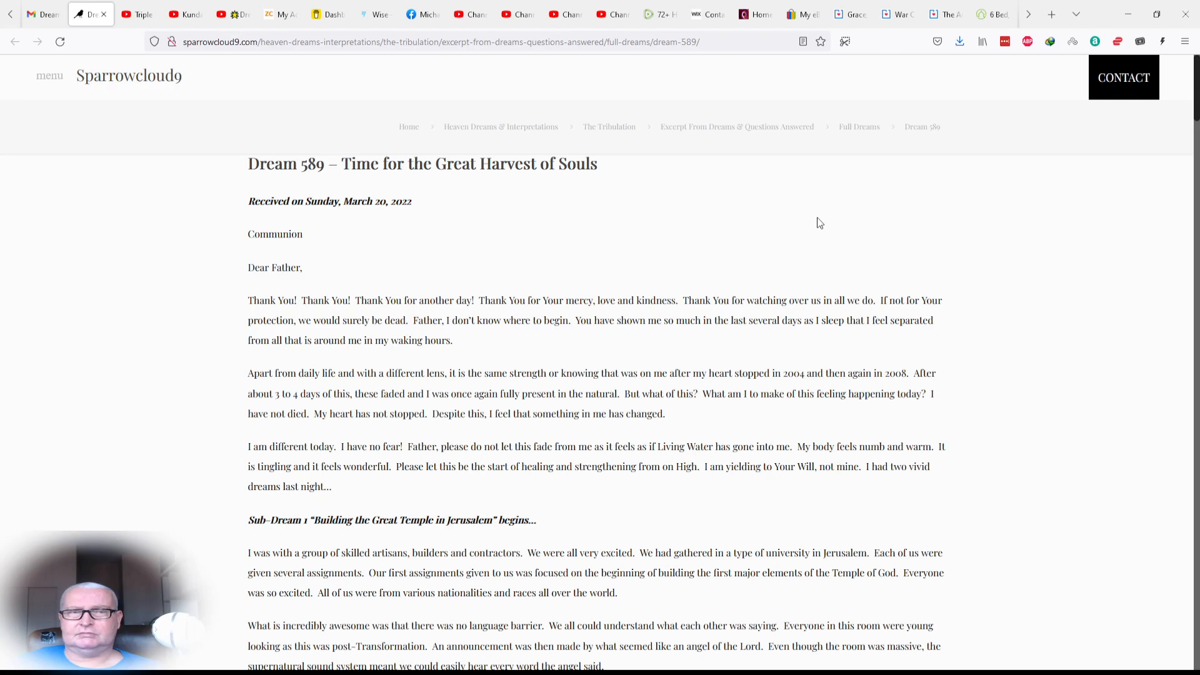
scroll(down, 3)
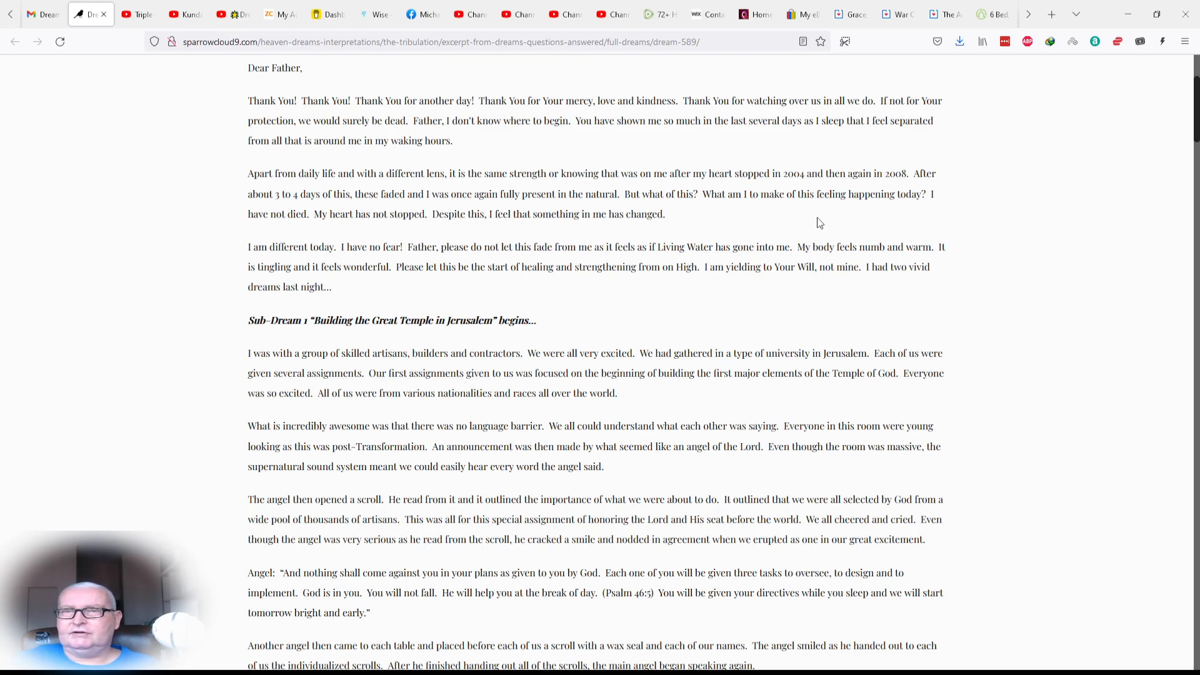
scroll(down, 3)
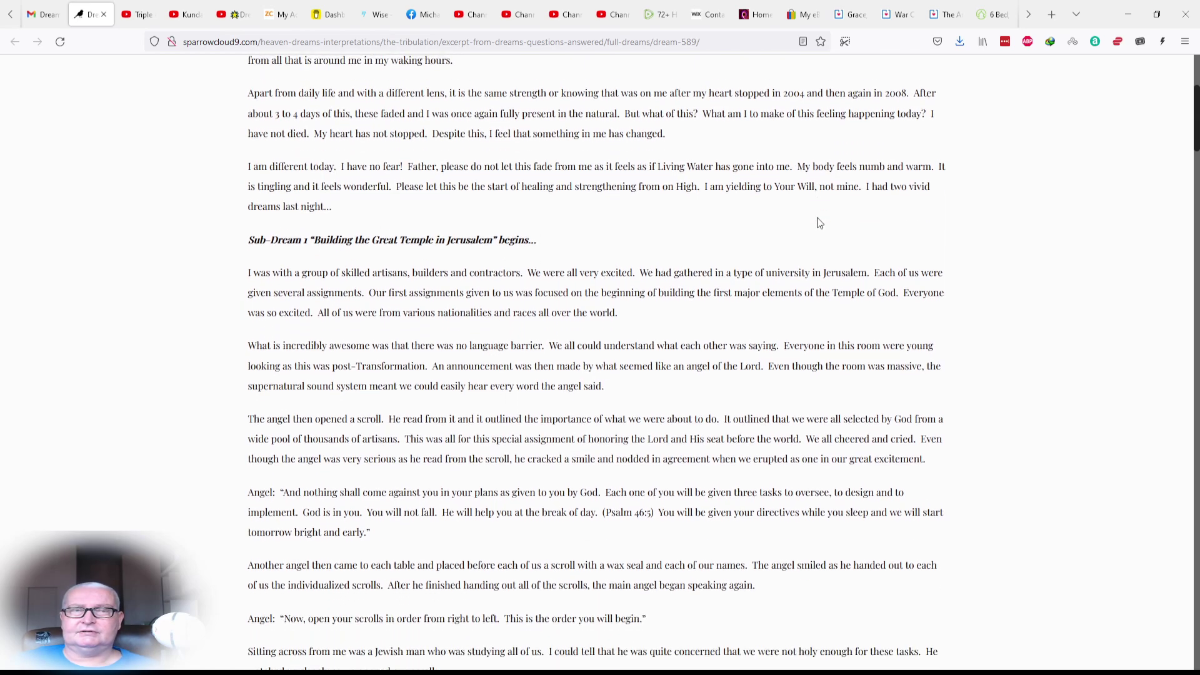
scroll(down, 3)
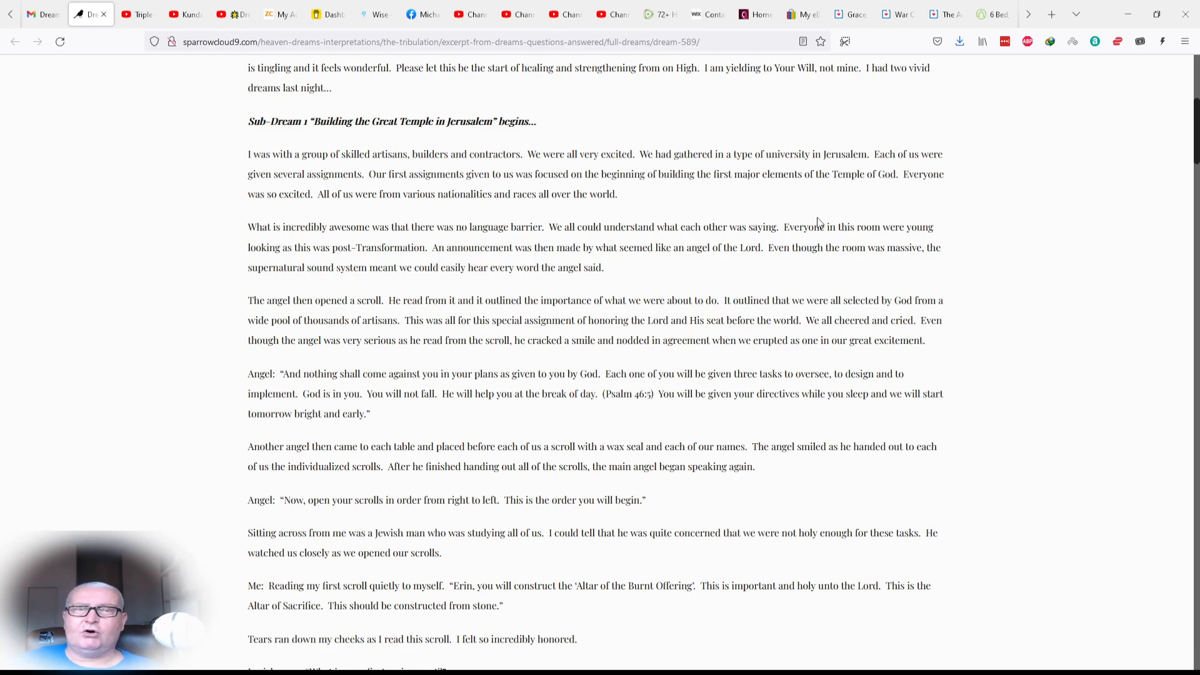
scroll(down, 3)
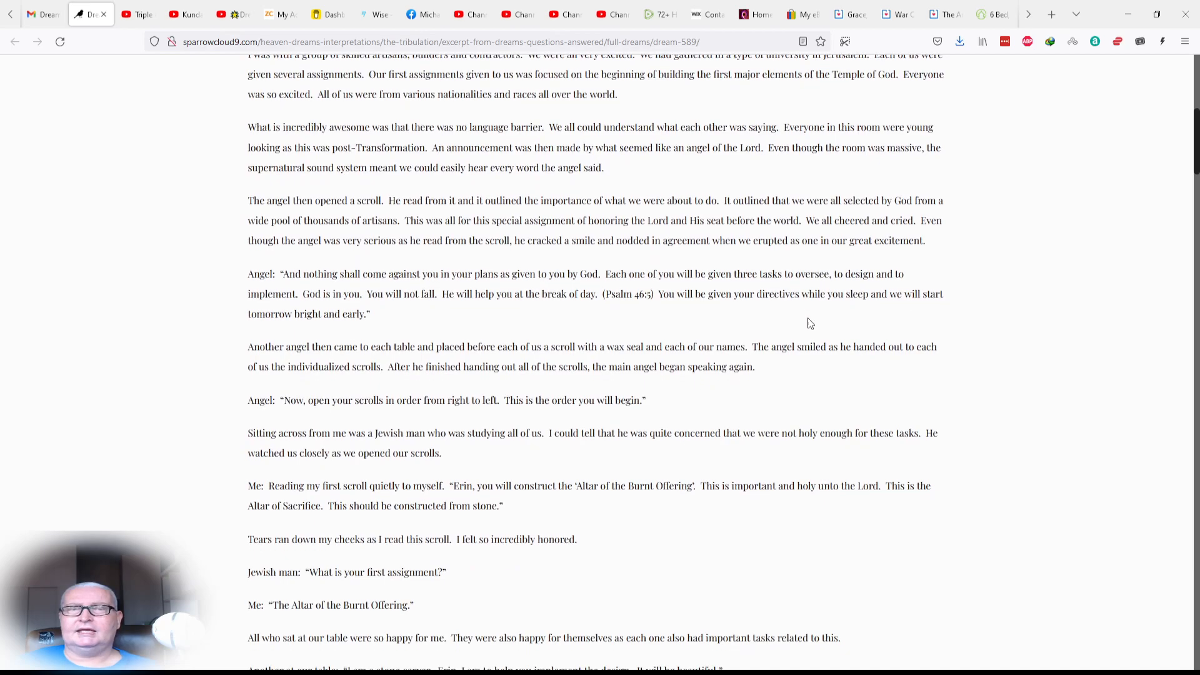
scroll(down, 3)
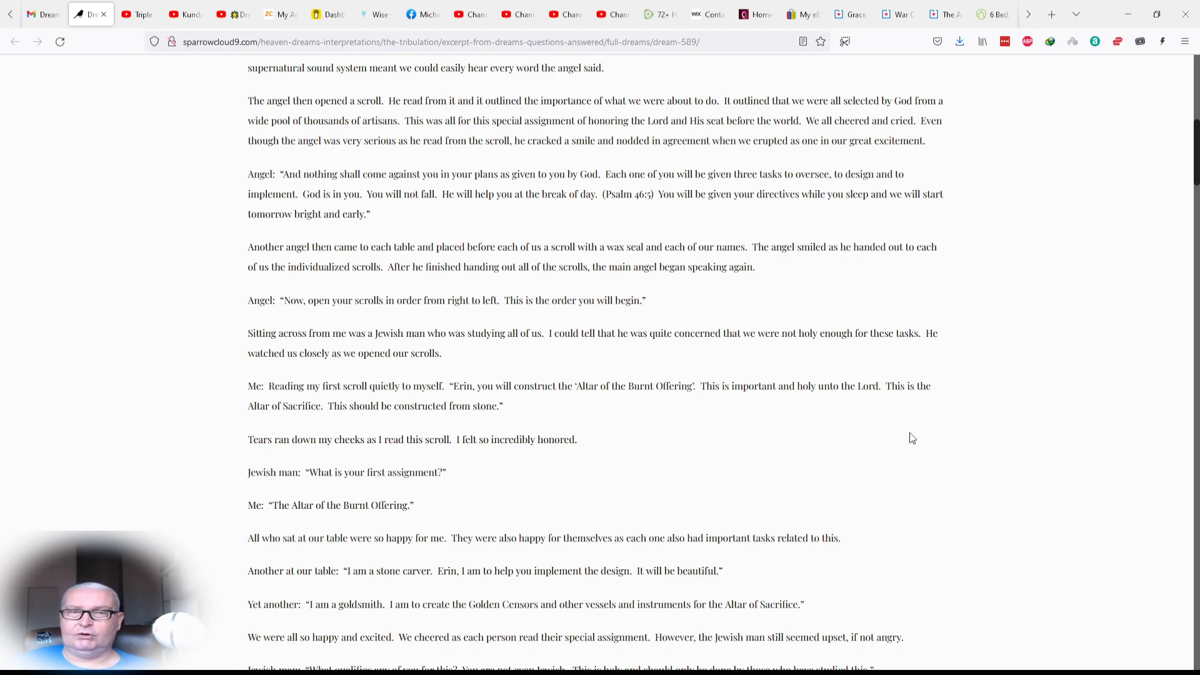
scroll(down, 3)
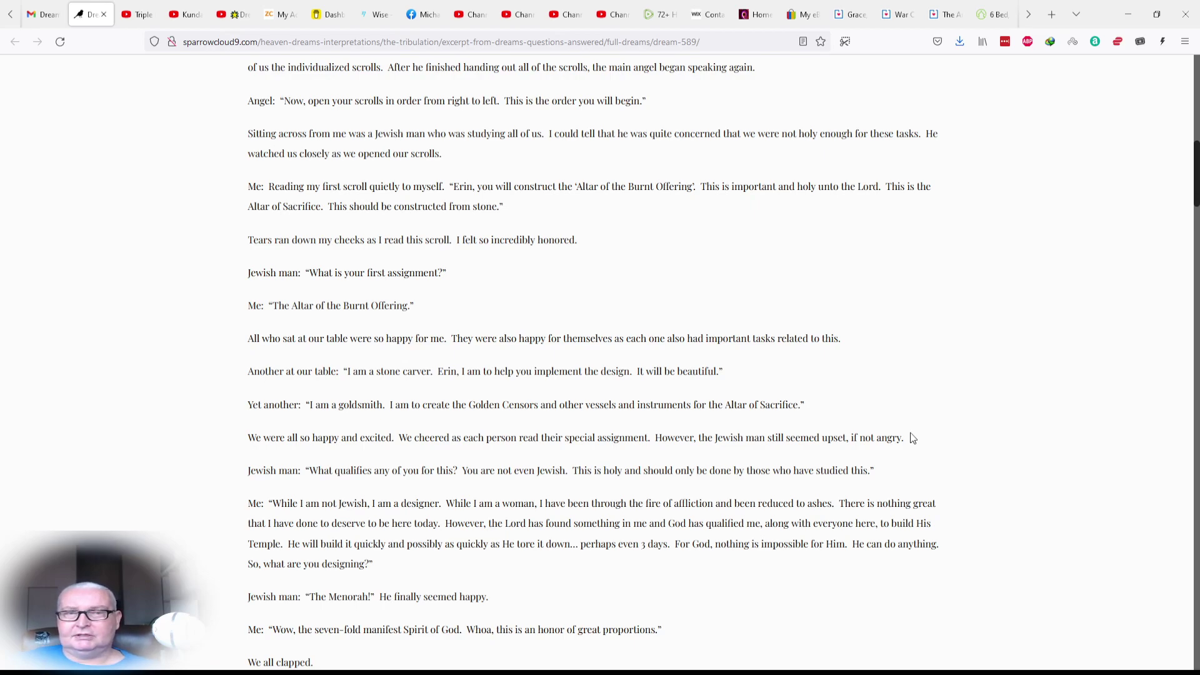
scroll(down, 3)
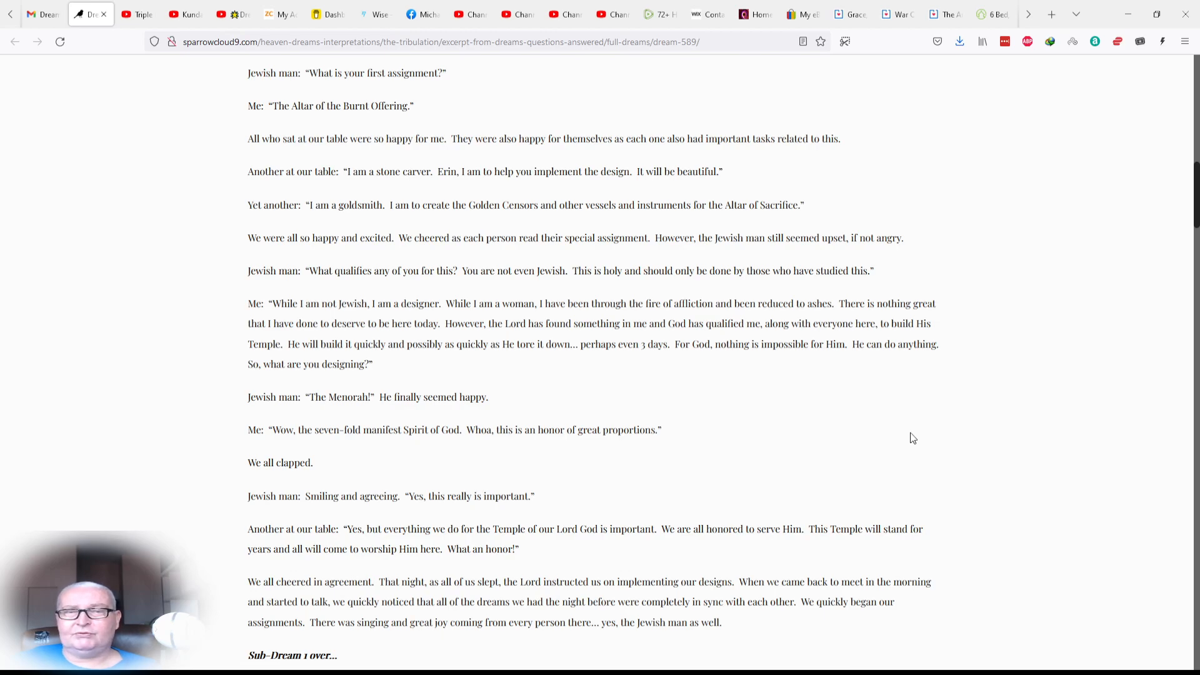
scroll(down, 3)
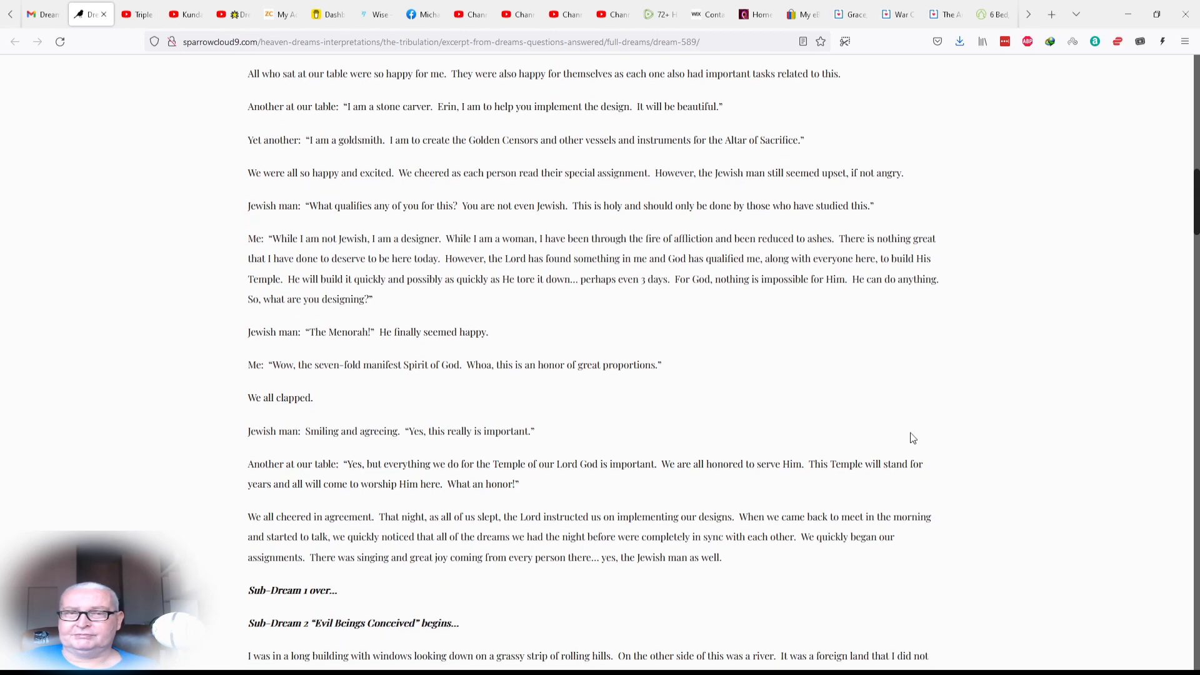
scroll(down, 3)
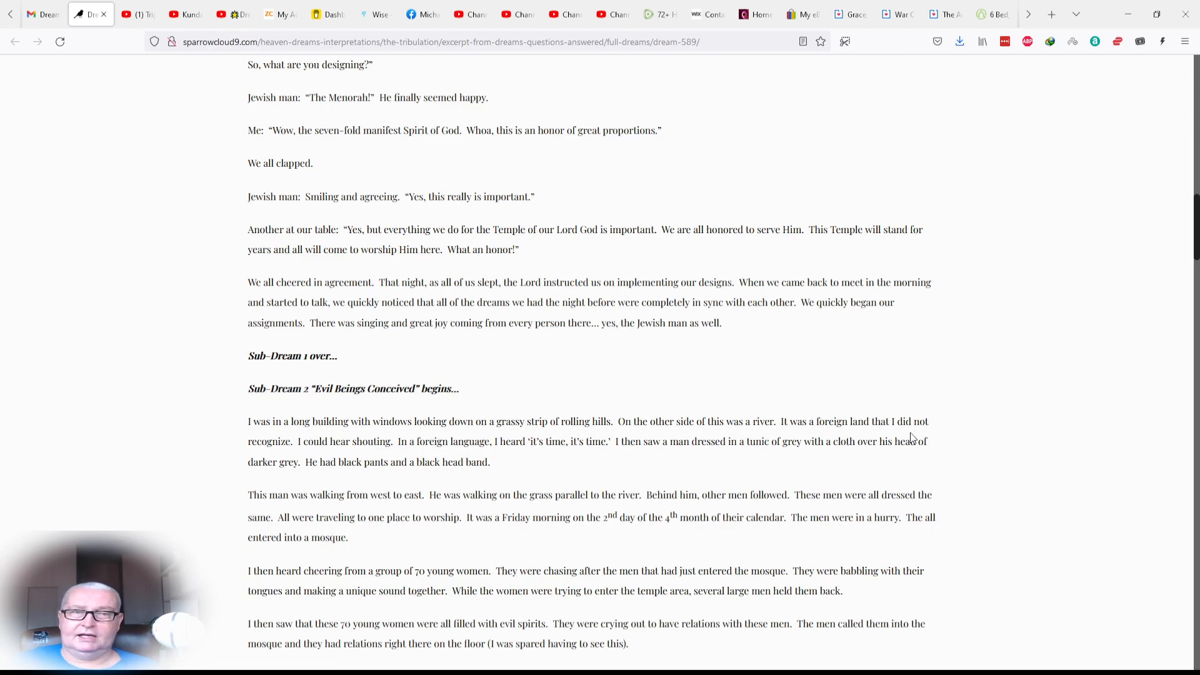
scroll(down, 3)
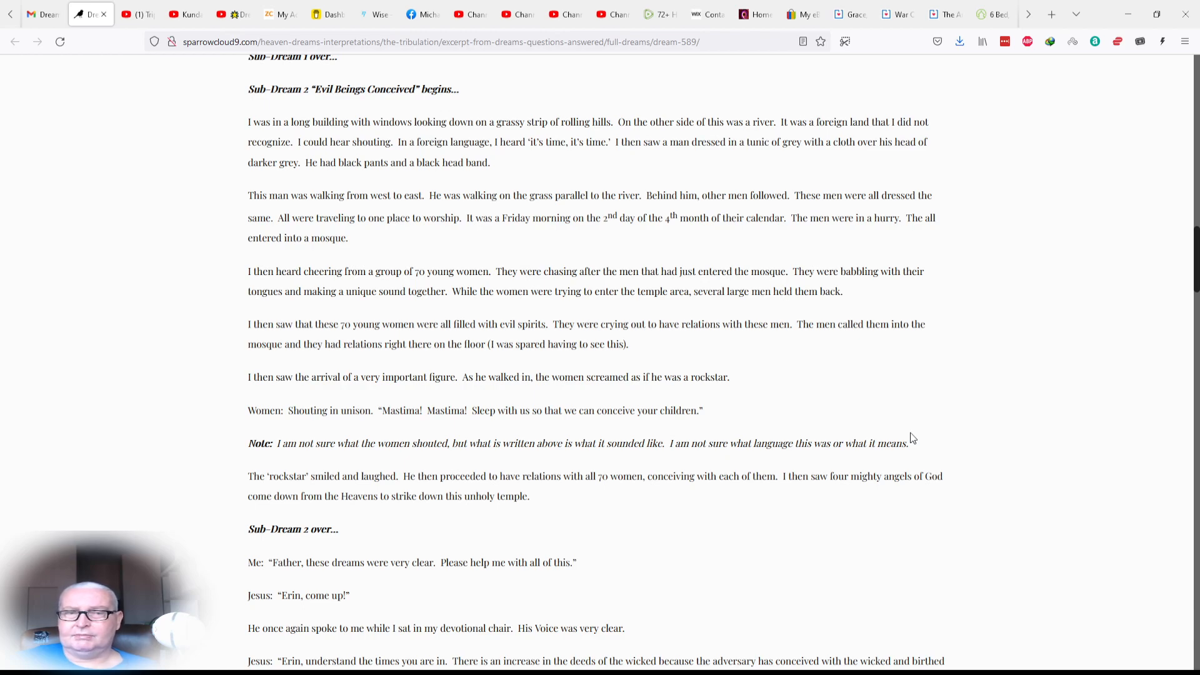
scroll(down, 3)
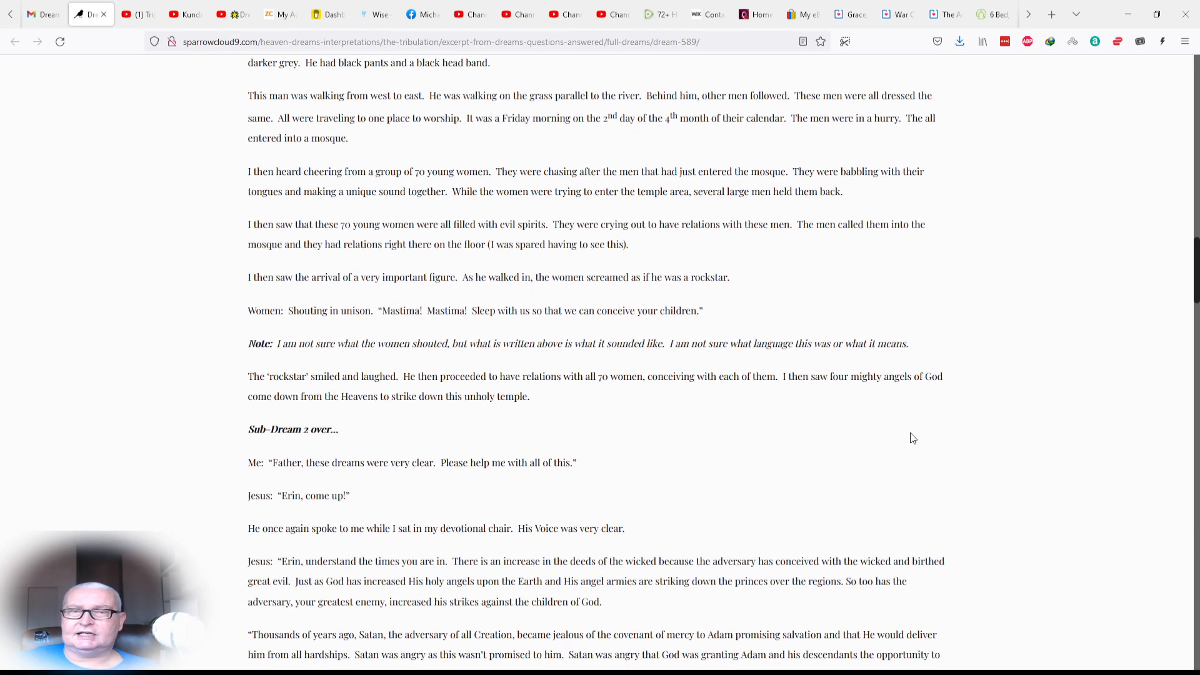
scroll(down, 3)
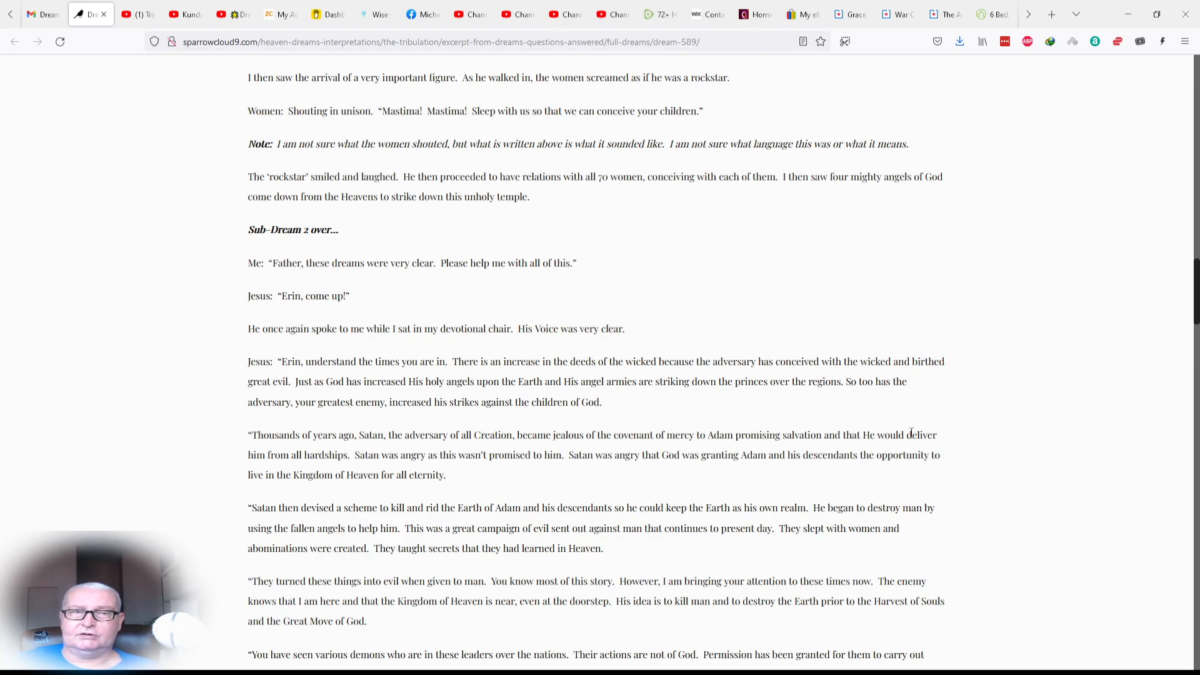
scroll(down, 3)
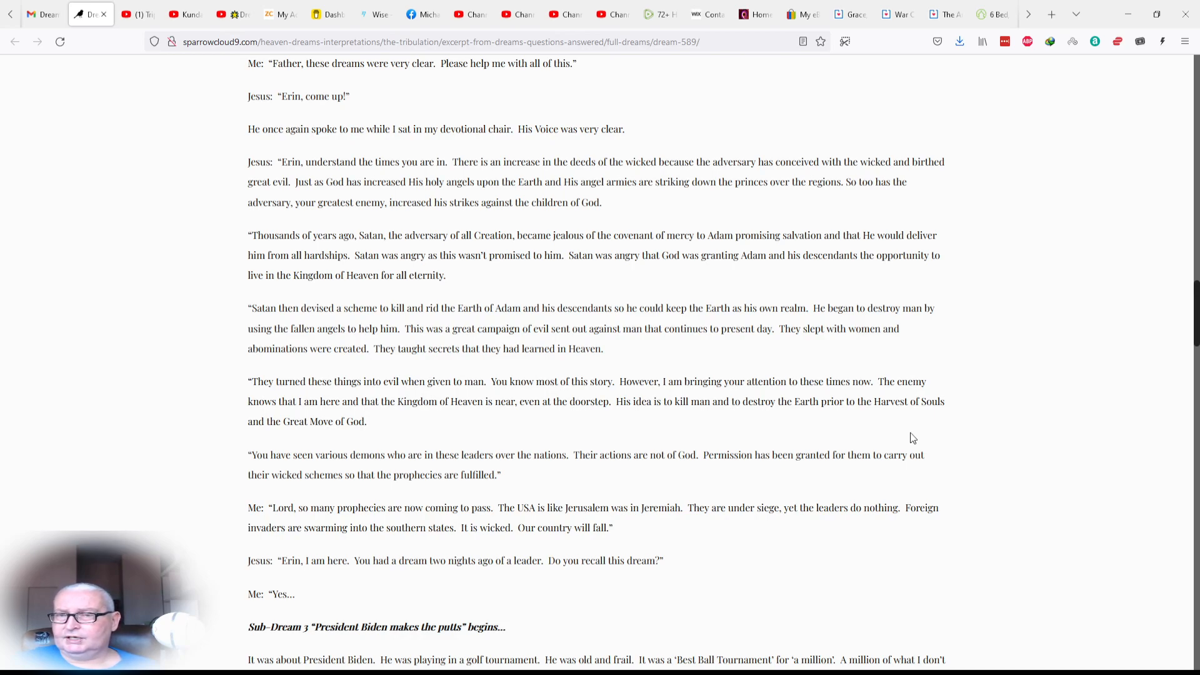
scroll(down, 3)
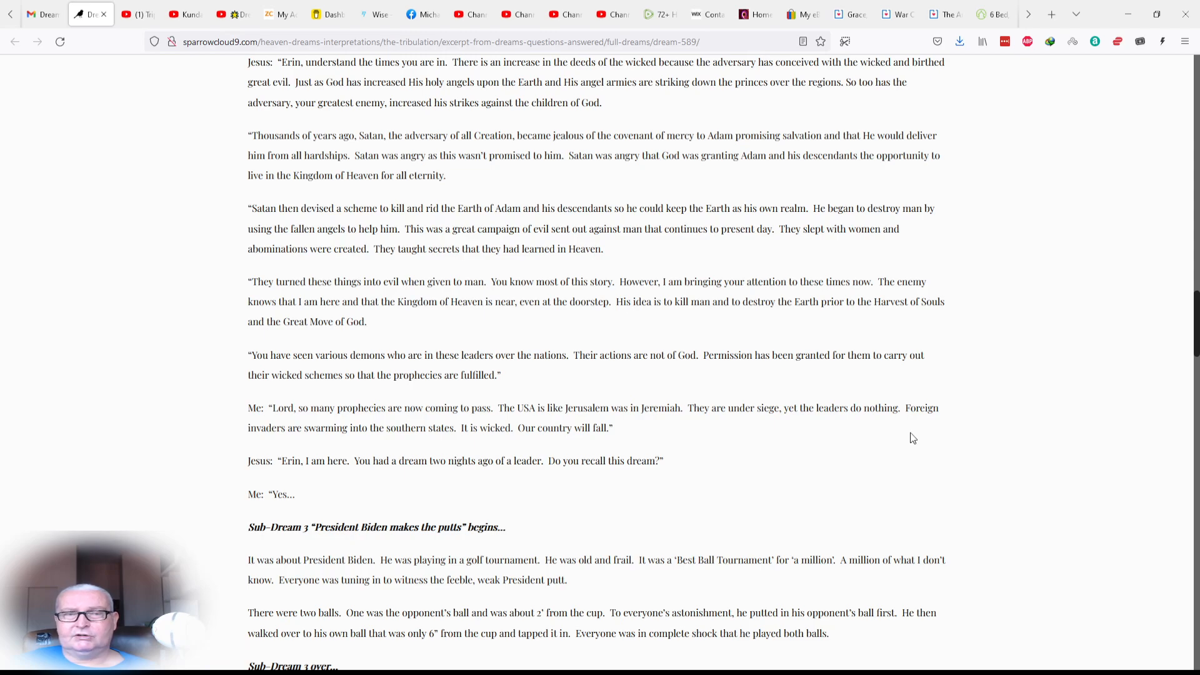
scroll(down, 3)
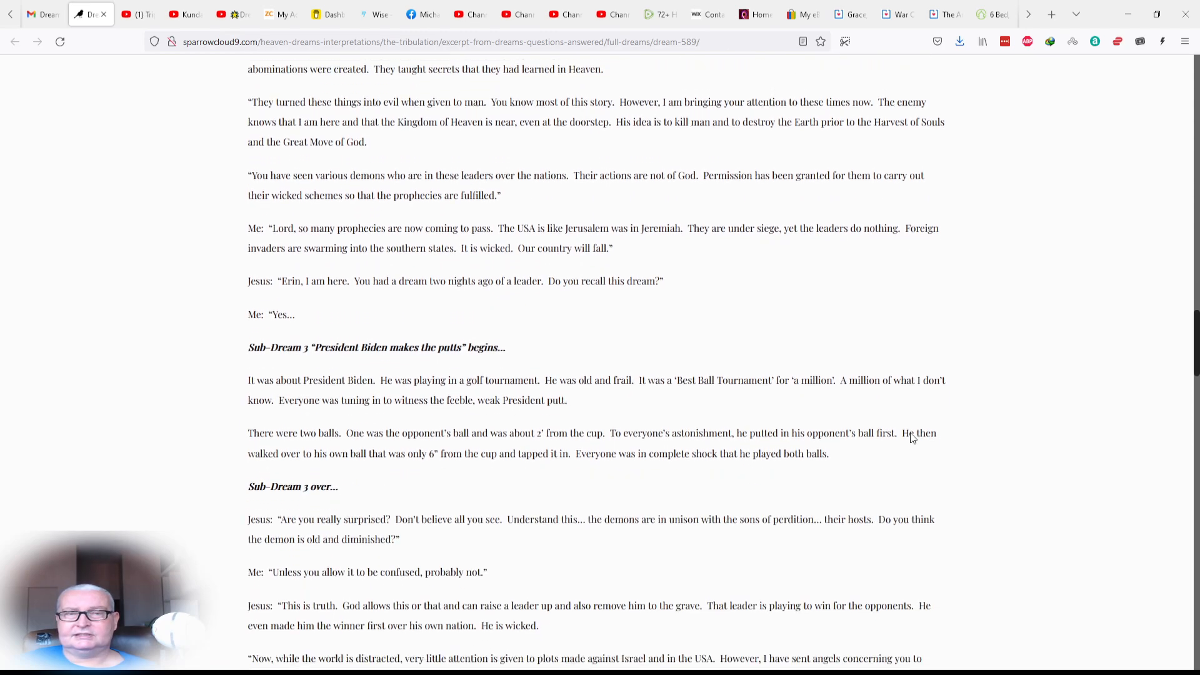
scroll(down, 3)
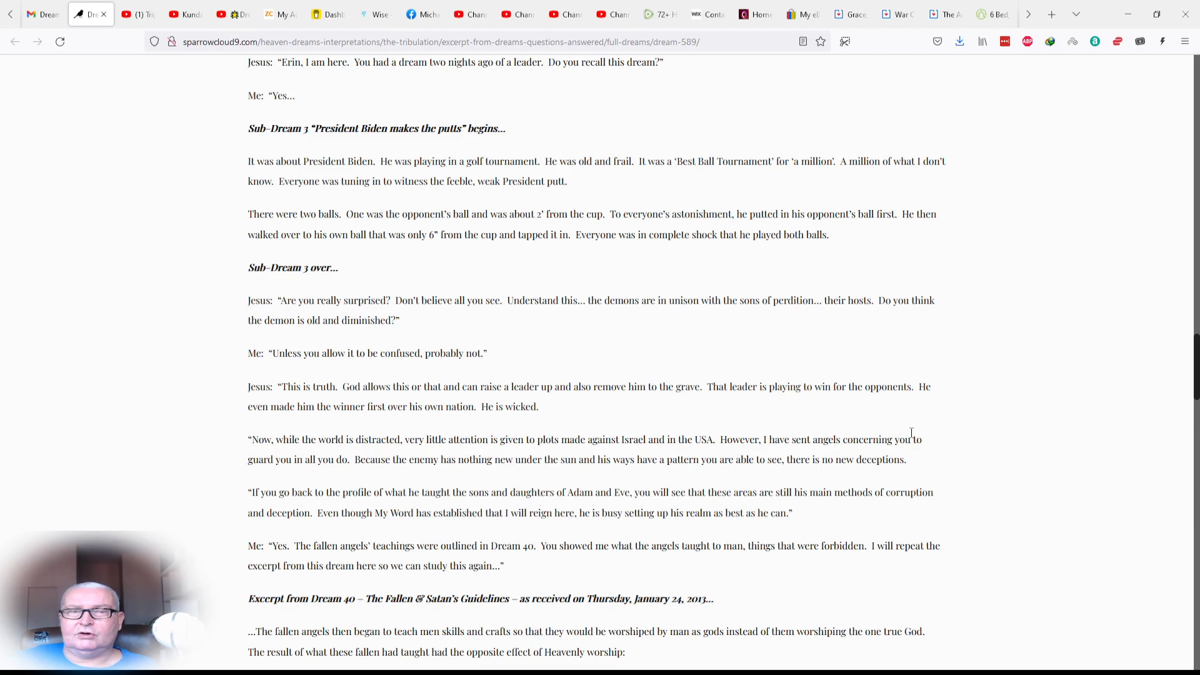
scroll(down, 3)
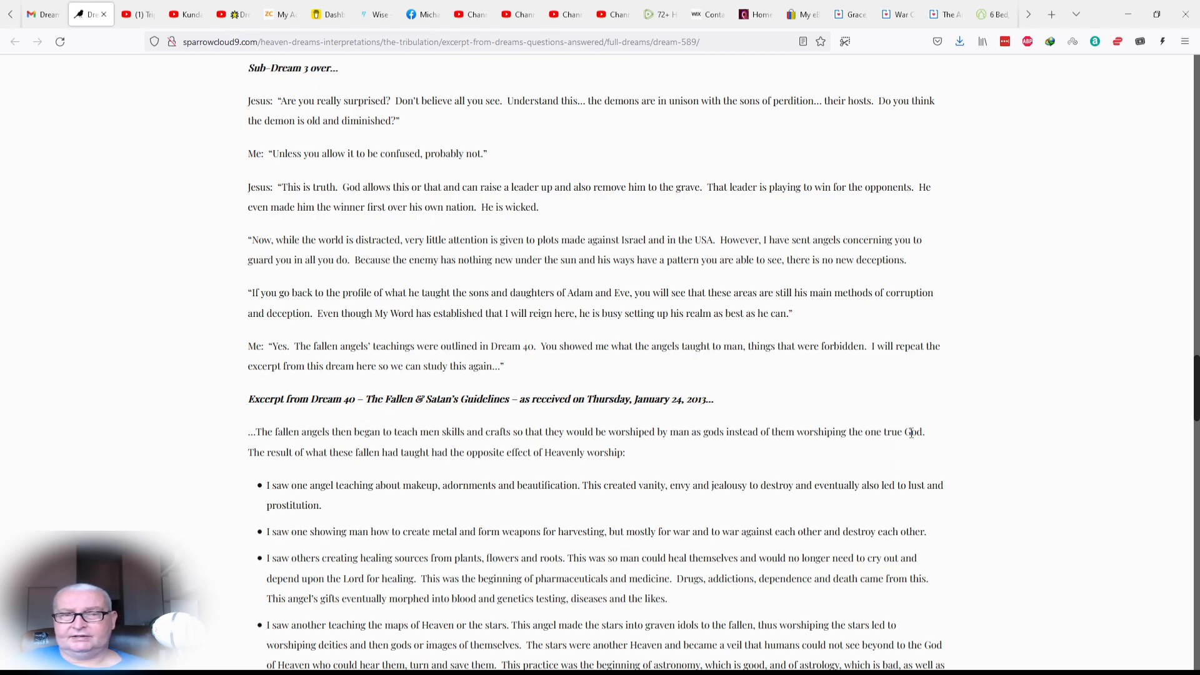
scroll(down, 3)
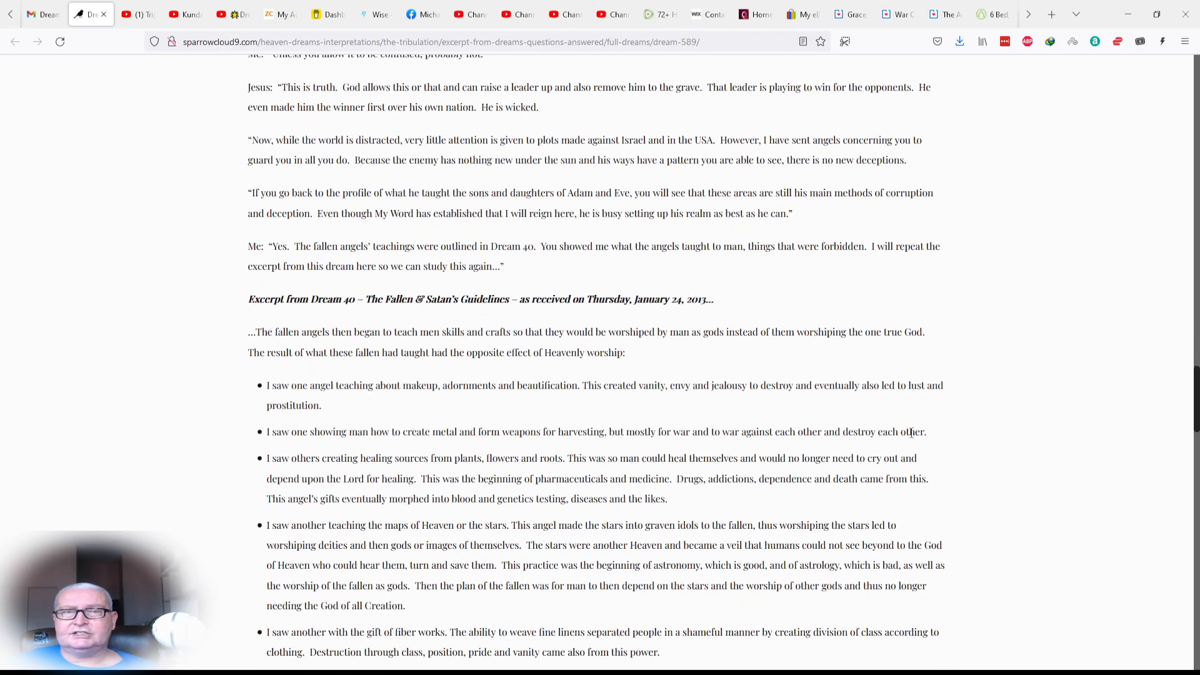
scroll(down, 3)
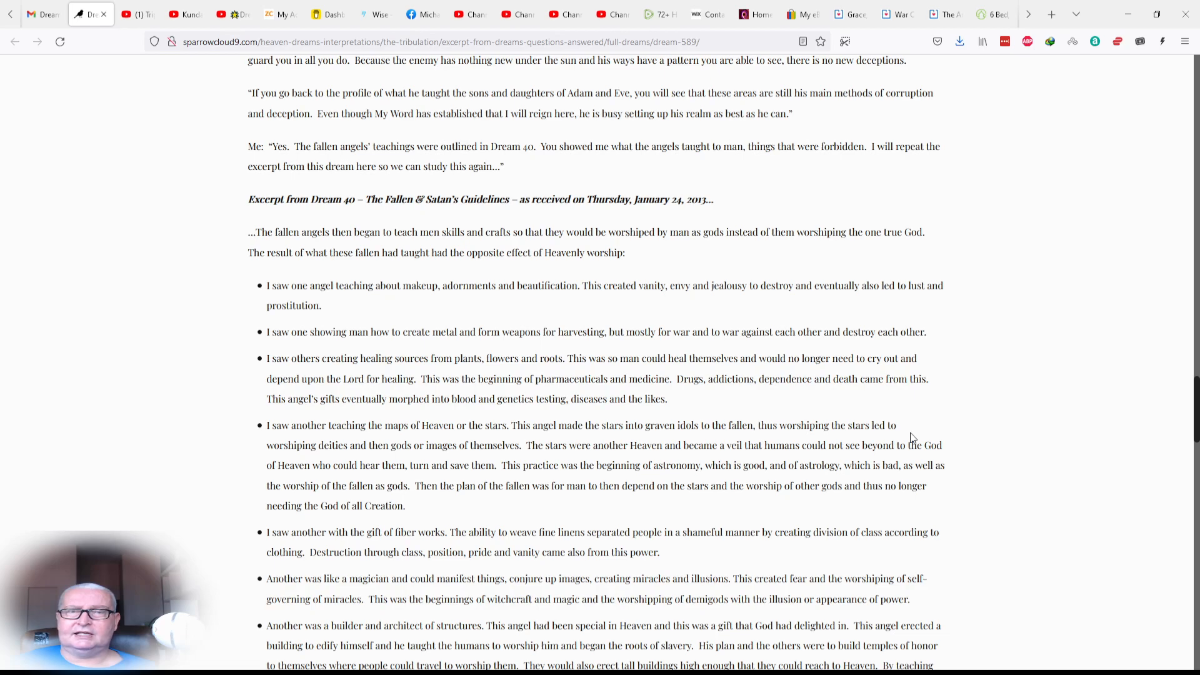
scroll(down, 3)
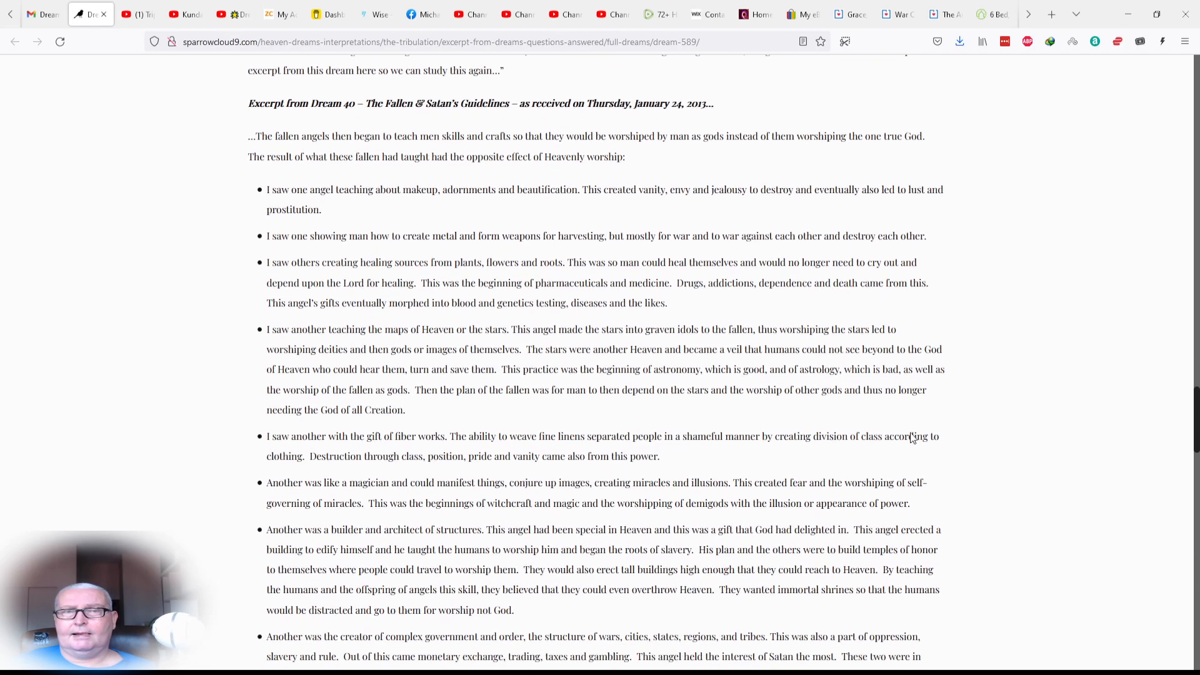
scroll(down, 3)
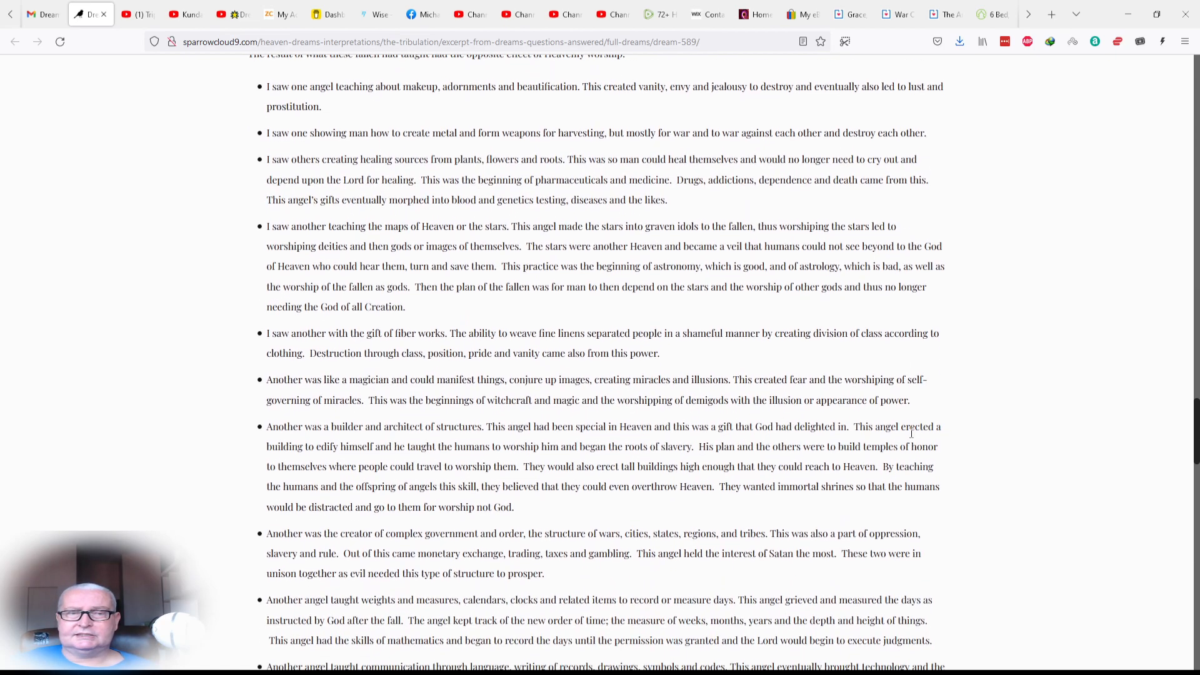
scroll(down, 3)
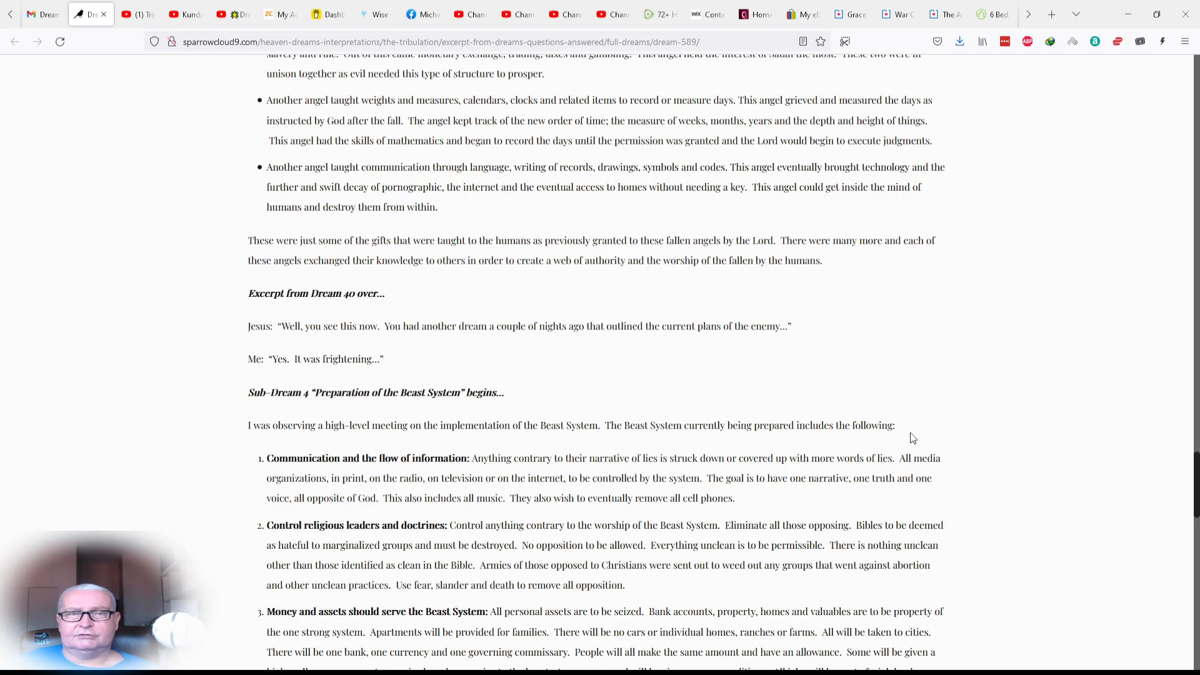
scroll(down, 3)
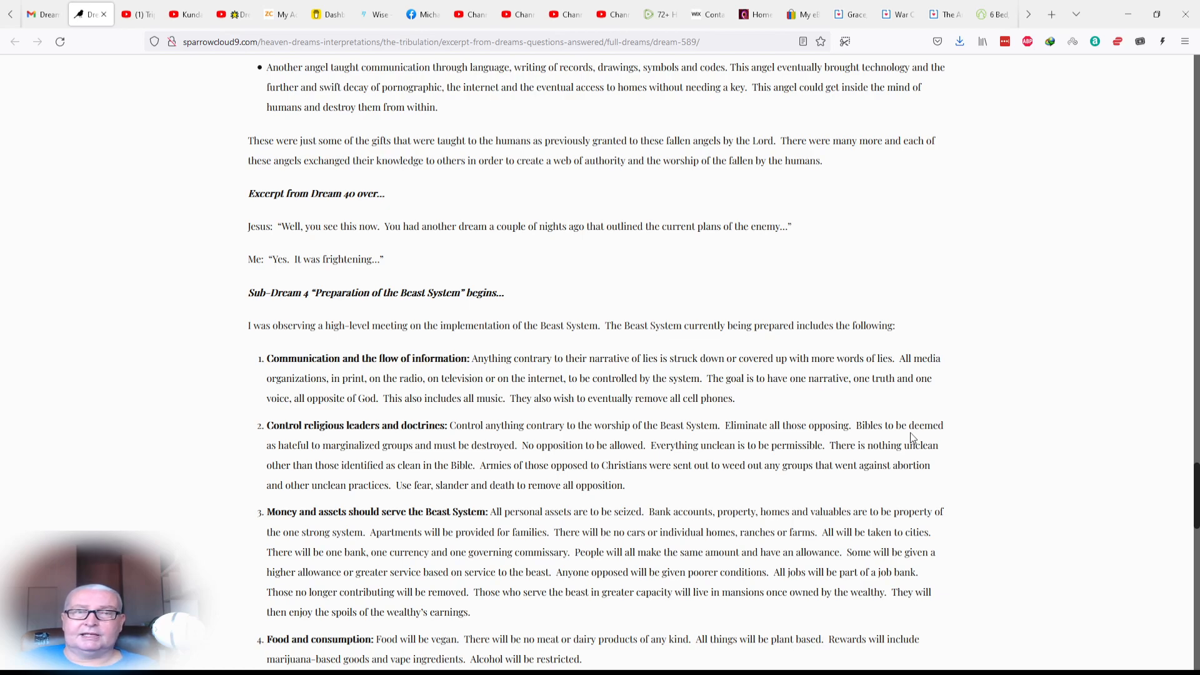
scroll(down, 3)
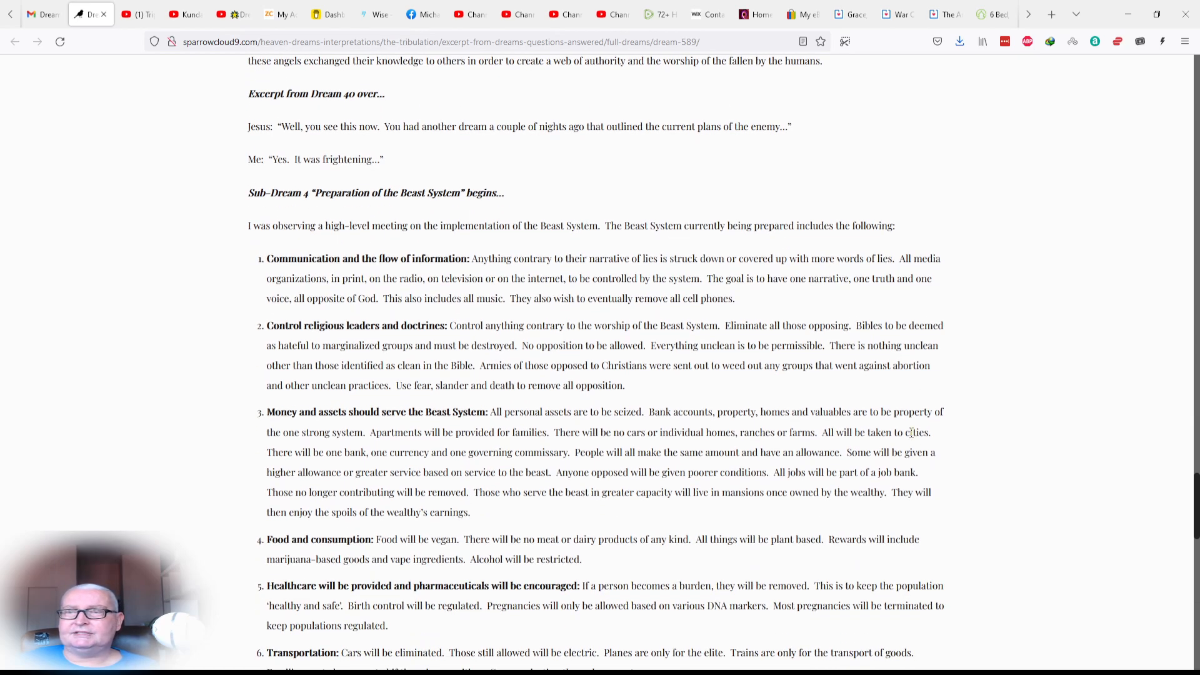
scroll(down, 3)
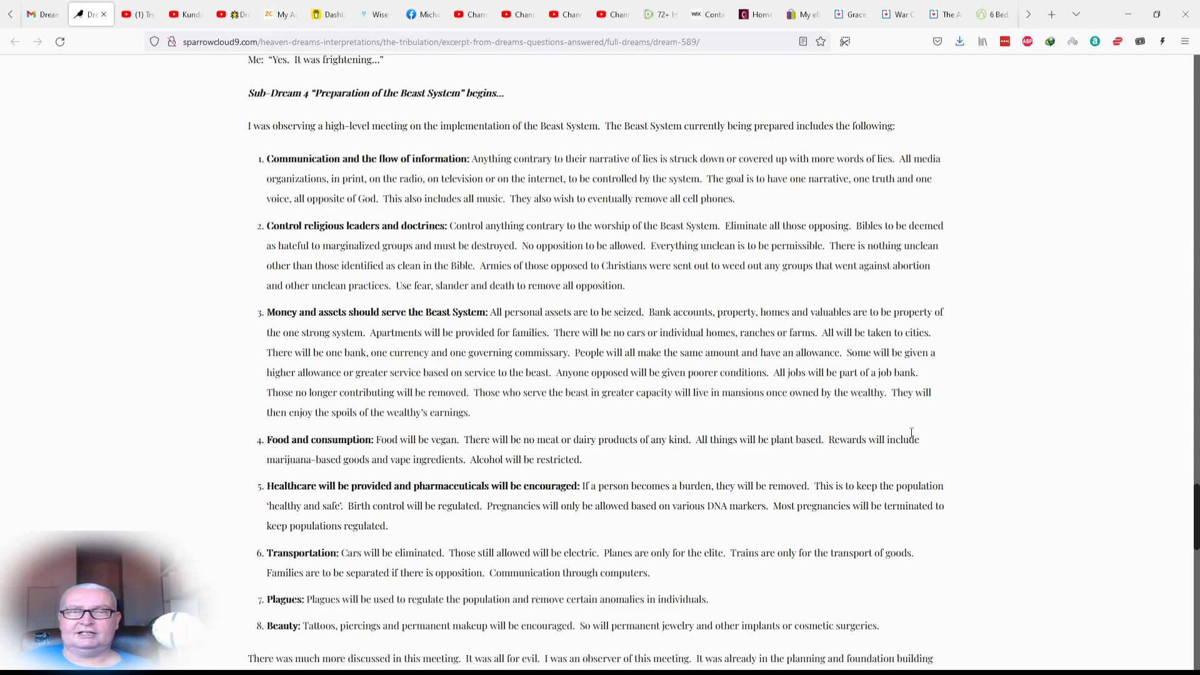
scroll(down, 3)
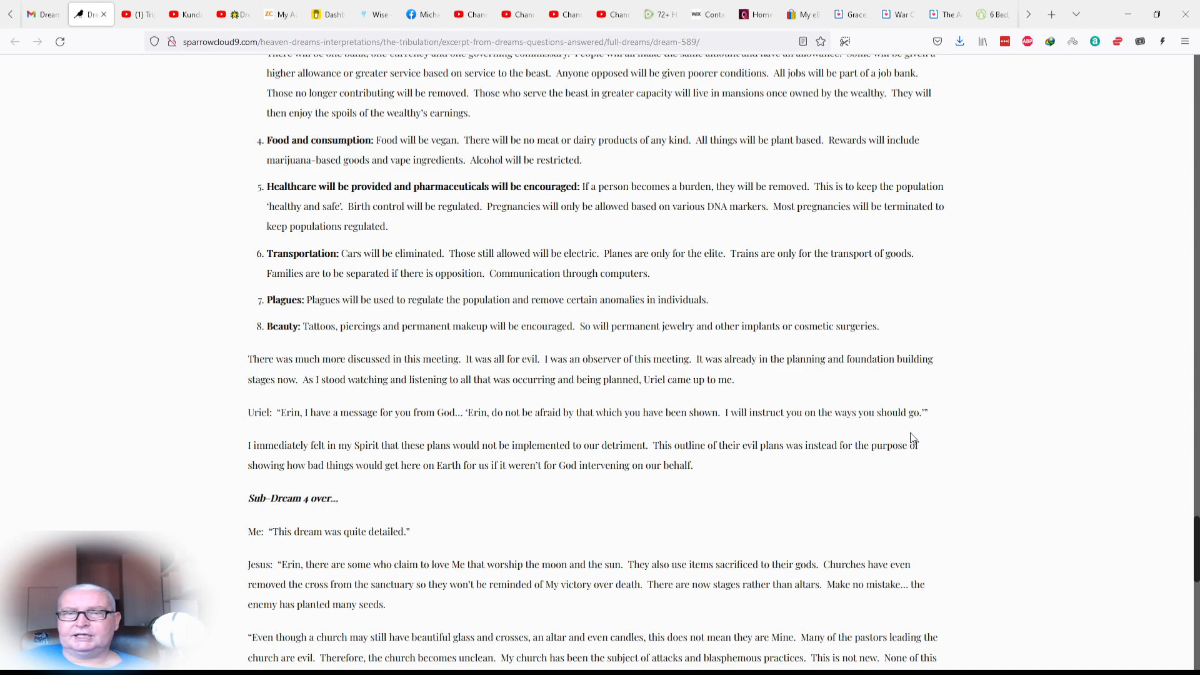
scroll(down, 3)
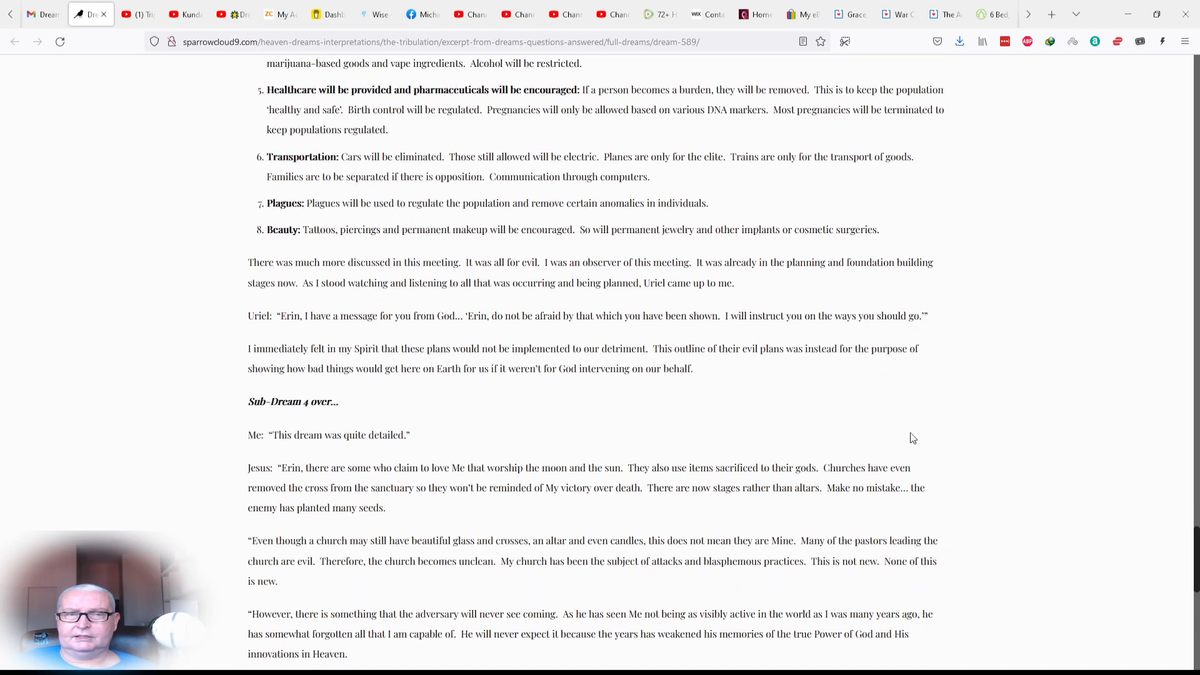
scroll(down, 3)
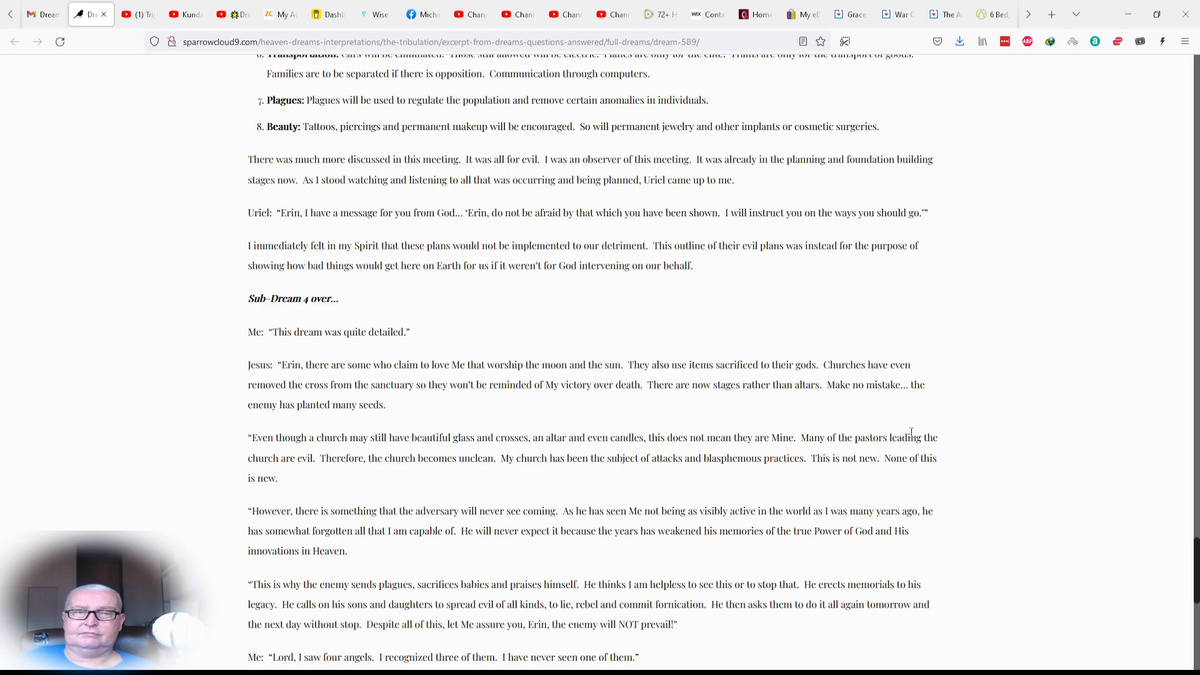
scroll(down, 3)
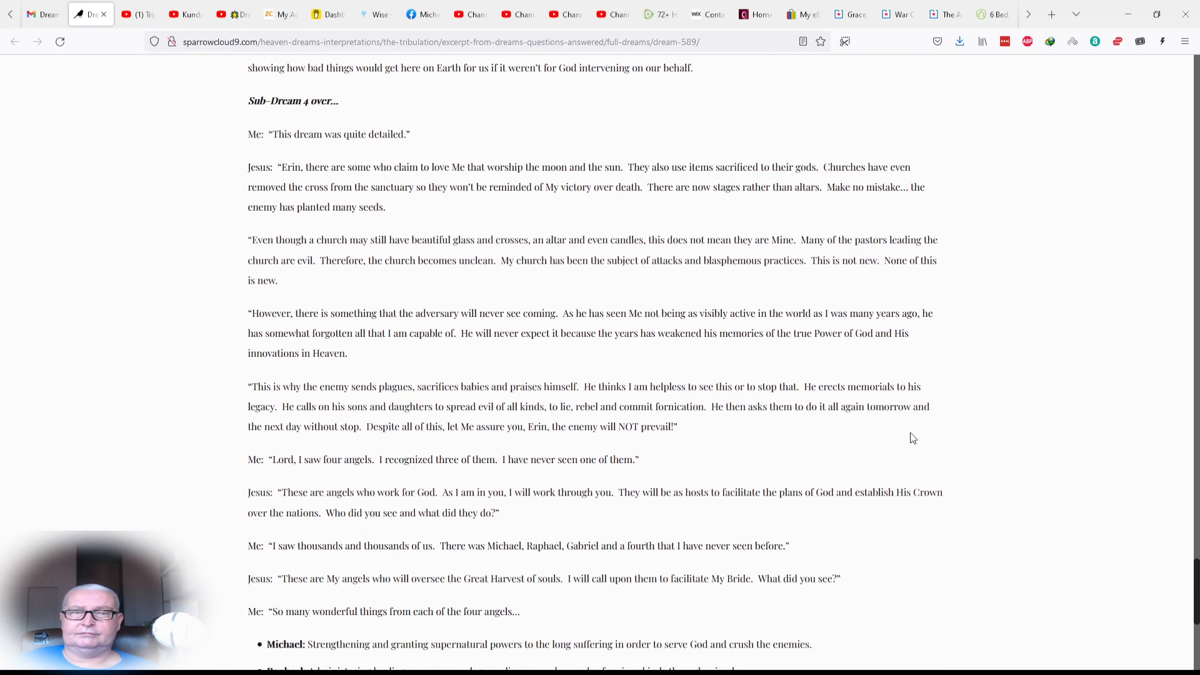
scroll(down, 3)
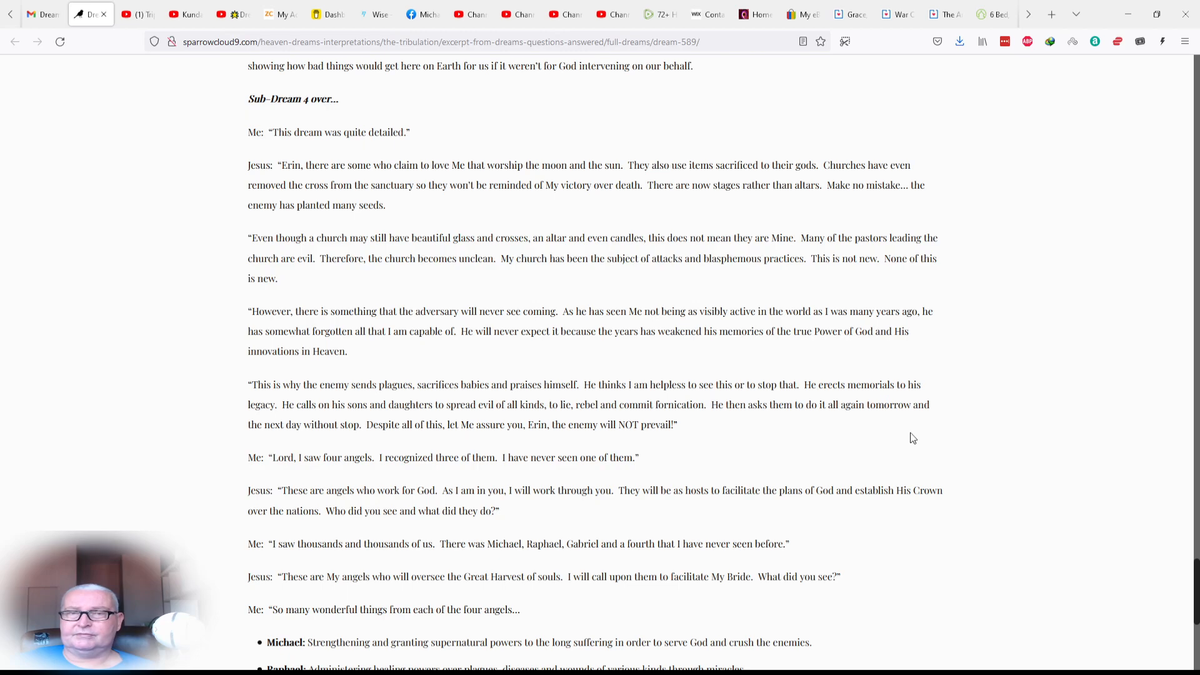
scroll(down, 3)
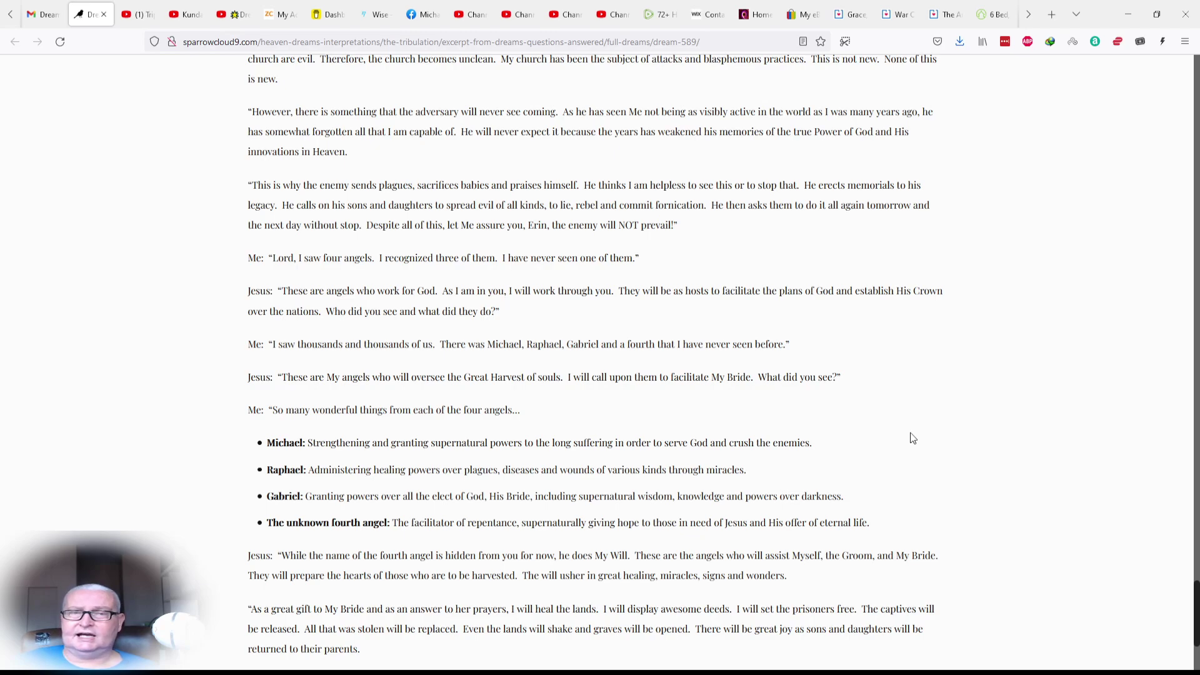
scroll(down, 3)
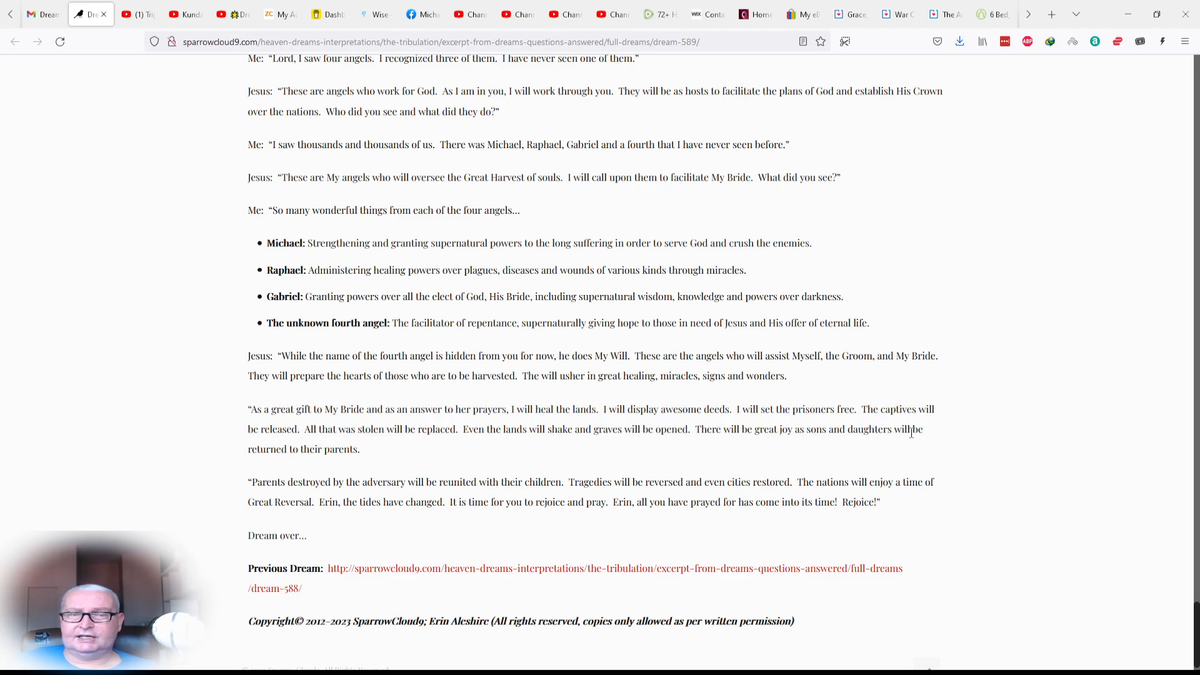
scroll(down, 3)
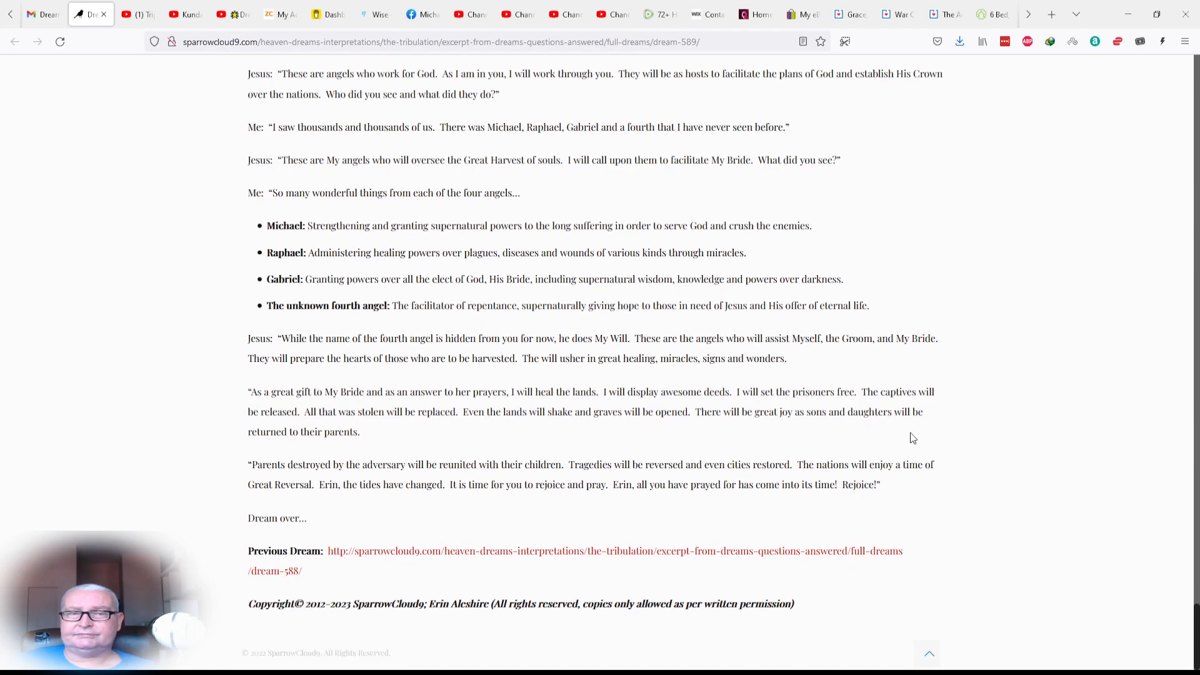